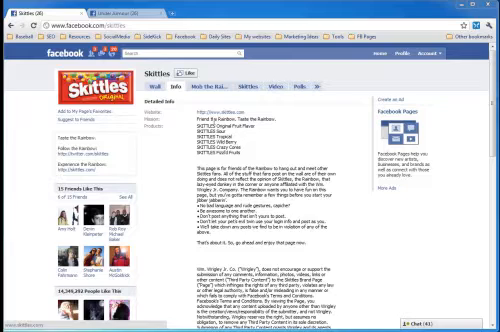
scroll("down", 3)
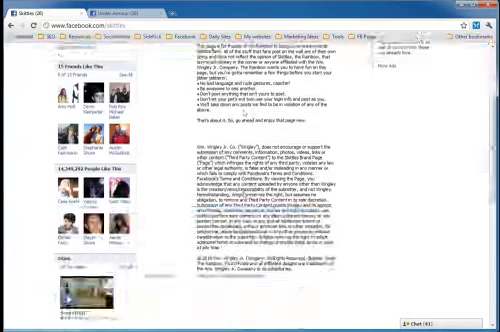